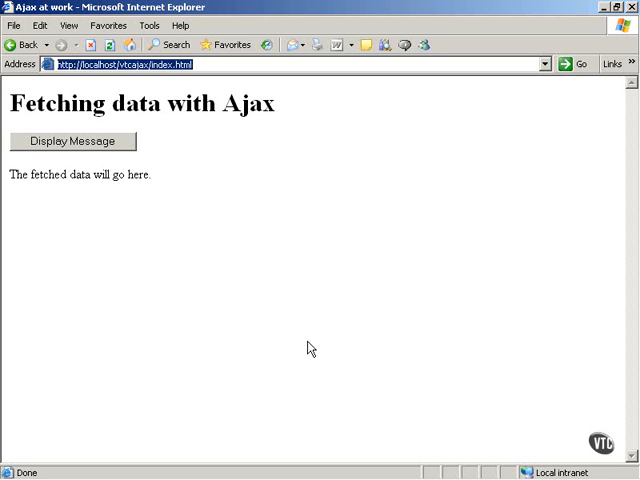
pyautogui.moveTo(360, 214)
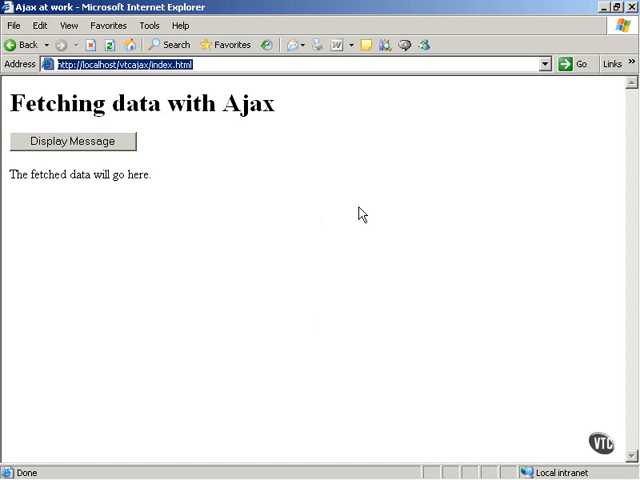
pyautogui.moveTo(322, 200)
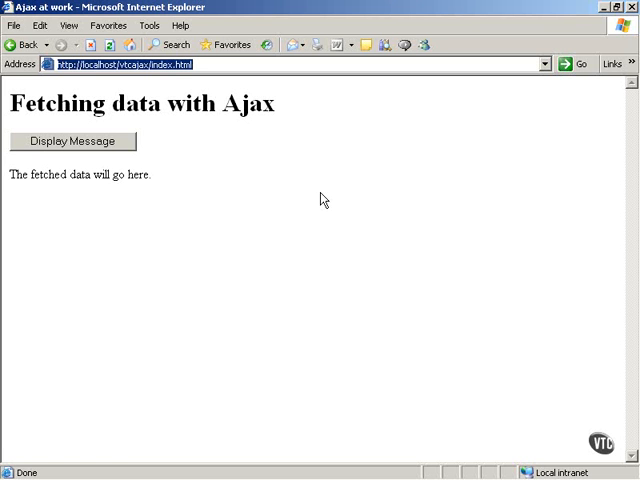
pyautogui.moveTo(192, 154)
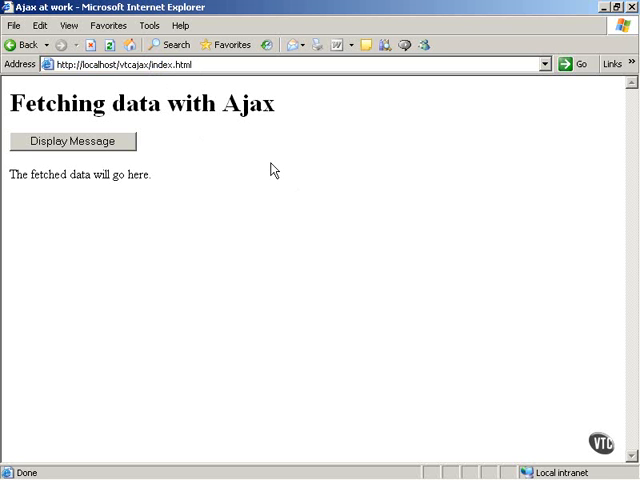
pyautogui.moveTo(244, 172)
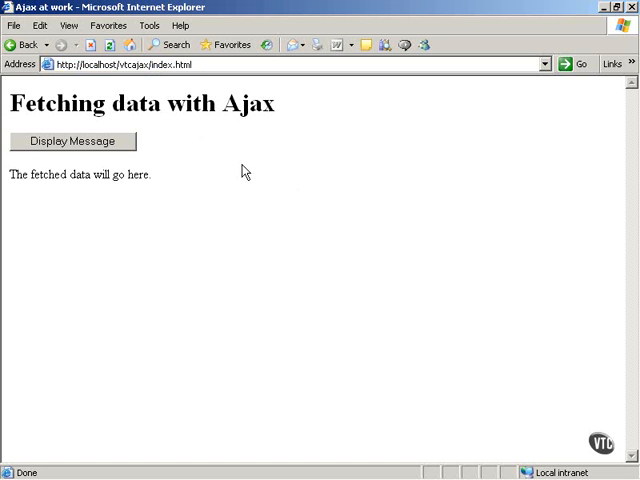
pyautogui.moveTo(132, 146)
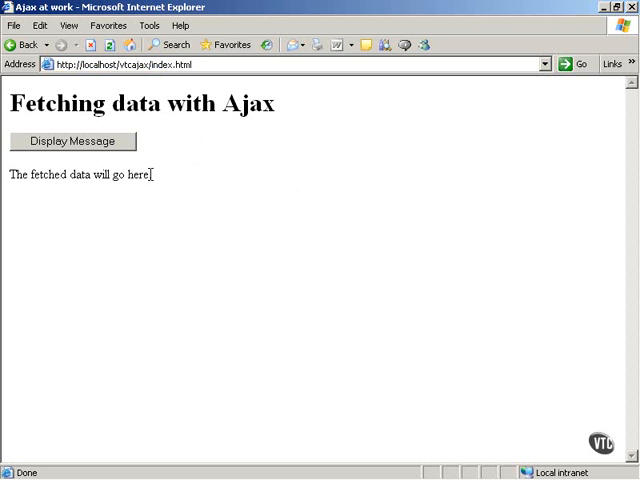
# - Select the placeholder paragraph, then use Display Message so it reads "This text was fetched using Ajax."
pyautogui.doubleClick(140, 174)
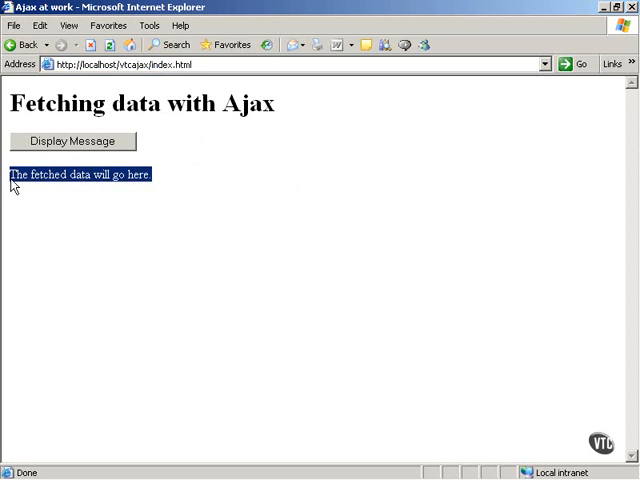
pyautogui.moveTo(68, 182)
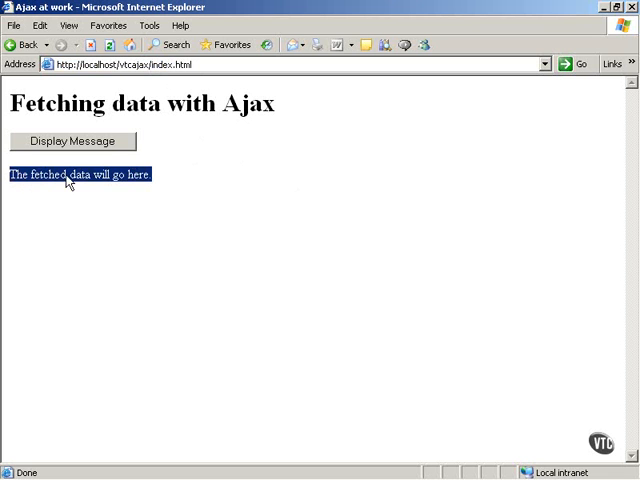
pyautogui.moveTo(148, 176)
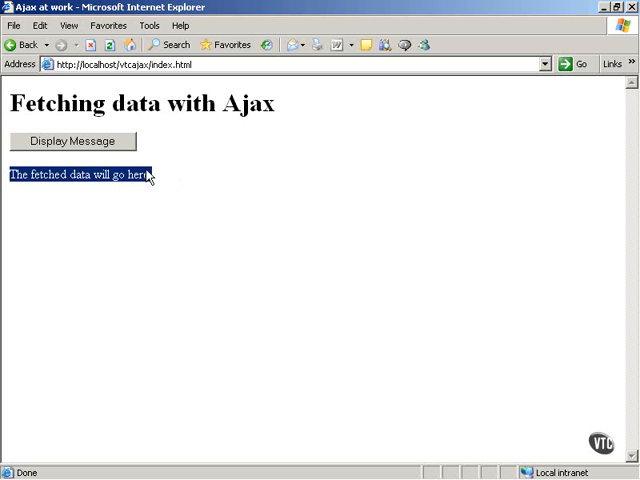
pyautogui.click(72, 140)
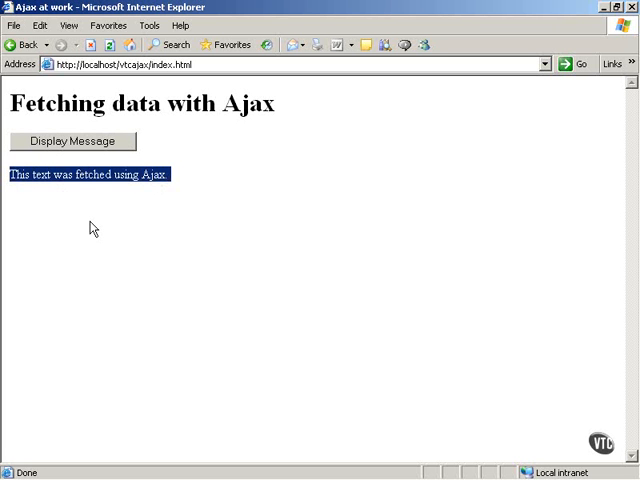
pyautogui.moveTo(120, 288)
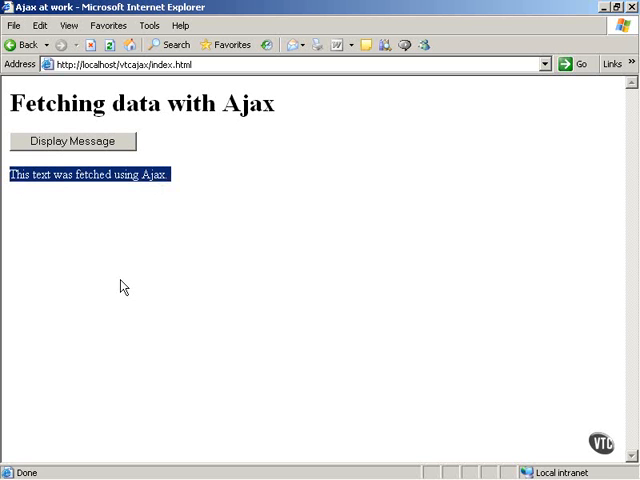
pyautogui.moveTo(180, 462)
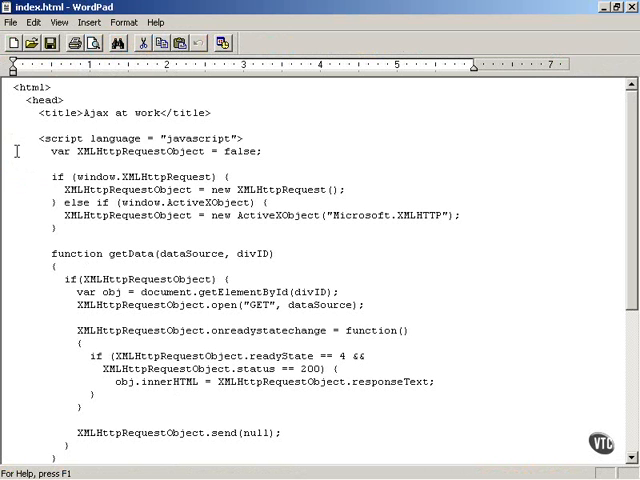
# - Mark the opening script tag line, then the 'var XMLHttpRequestObject = false;' declaration line
pyautogui.tripleClick(148, 138)
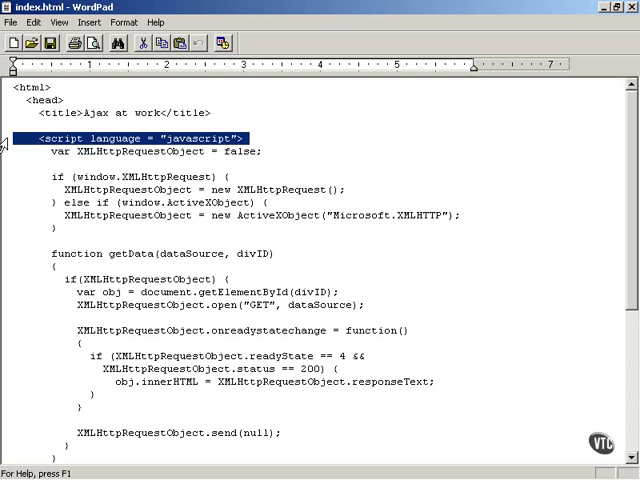
pyautogui.click(156, 152)
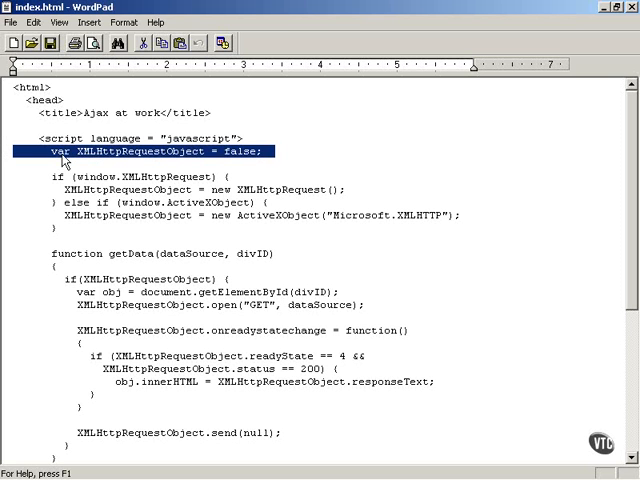
pyautogui.click(76, 152)
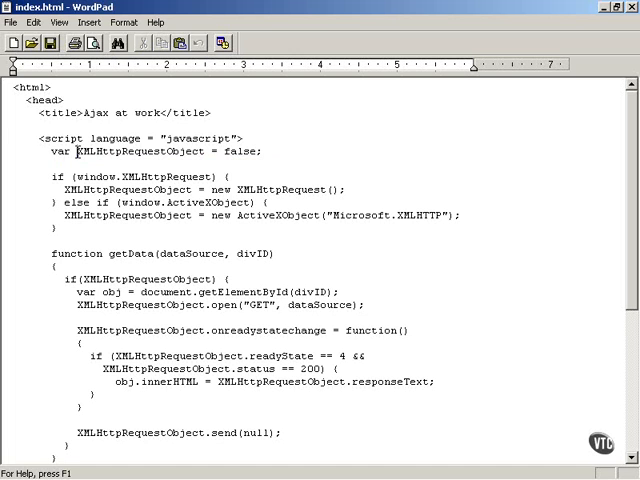
# - Highlight the XMLHttpRequestObject variable name, then the keyword new in the first branch
pyautogui.doubleClick(138, 152)
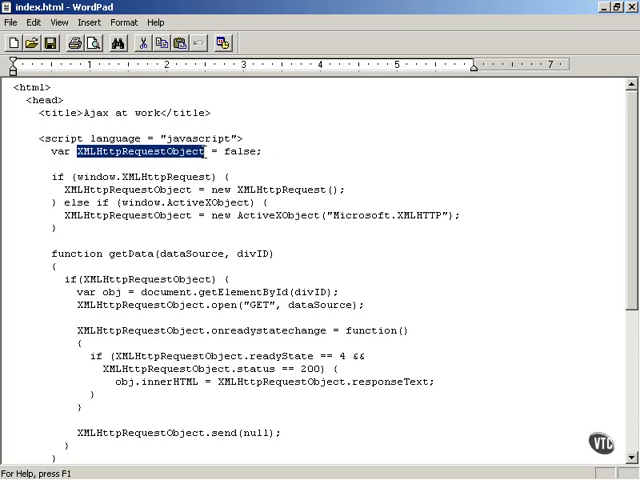
pyautogui.doubleClick(238, 152)
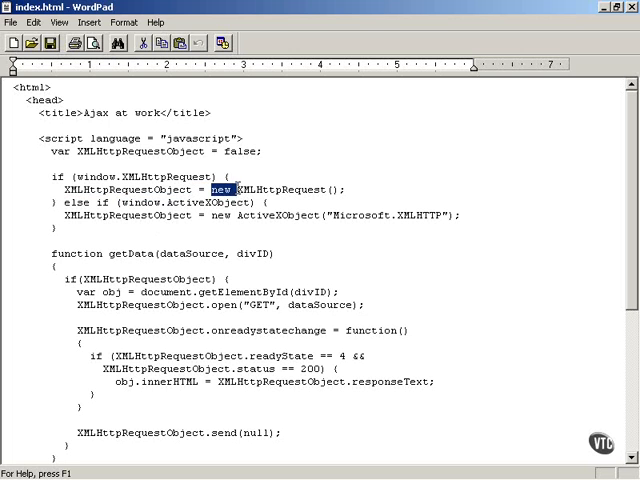
# - Clear the highlight so no part of the script is marked
pyautogui.doubleClick(280, 190)
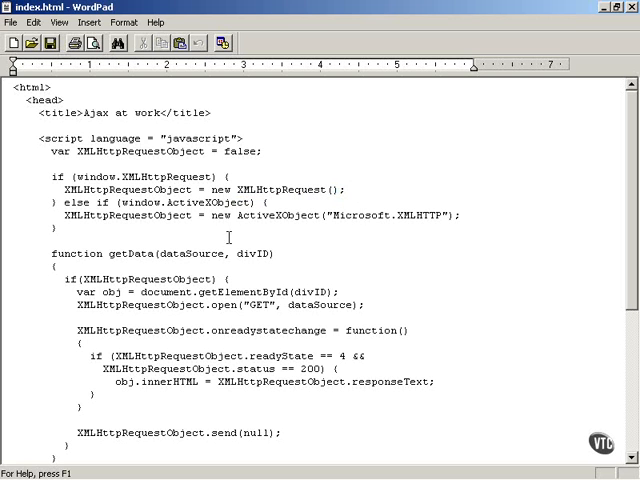
# - Highlight window, ActiveXObject and Microsoft in turn, then the whole Microsoft.XMLHTTP assignment line
pyautogui.doubleClick(136, 204)
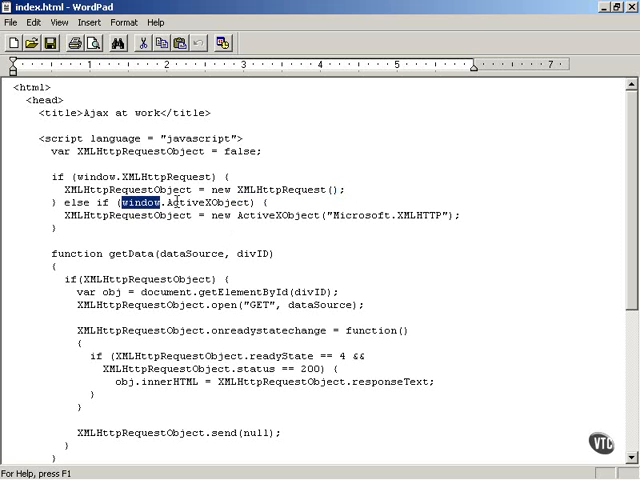
pyautogui.doubleClick(210, 204)
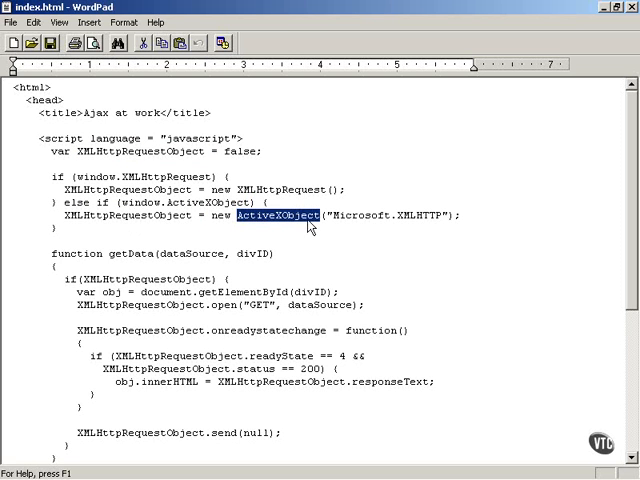
pyautogui.doubleClick(340, 216)
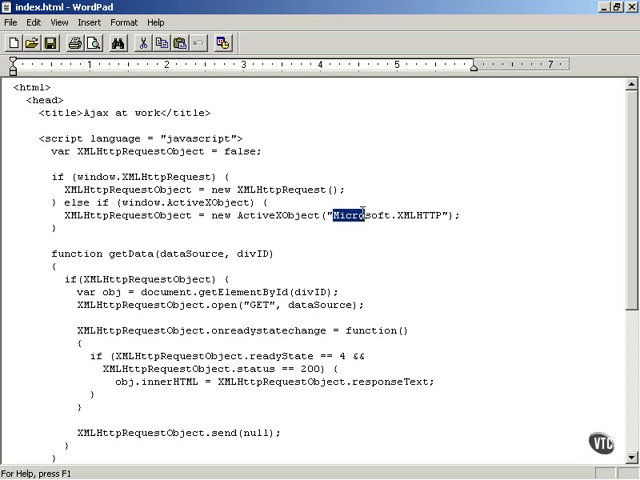
pyautogui.moveTo(352, 214); pyautogui.dragTo(408, 214)
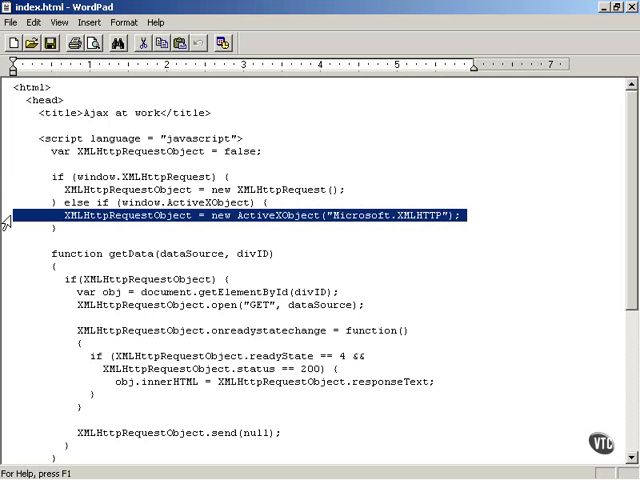
pyautogui.moveTo(4, 156)
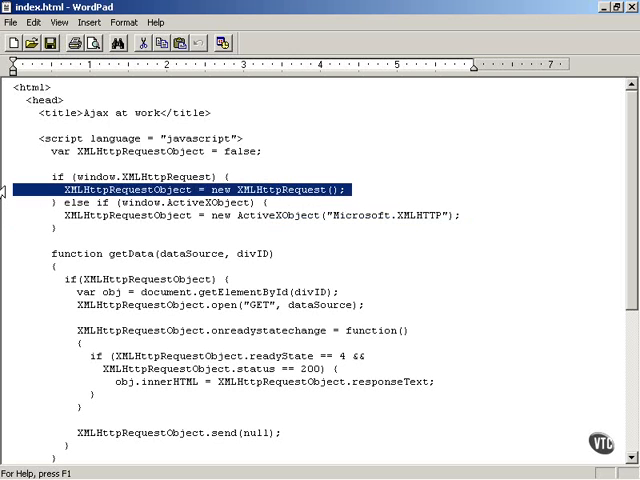
# - Highlight the line 'XMLHttpRequestObject = new XMLHttpRequest();' in the first if block
pyautogui.doubleClick(130, 152)
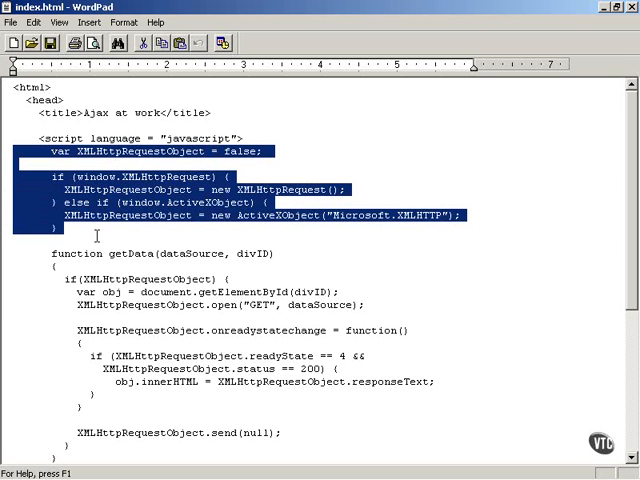
pyautogui.moveTo(72, 170)
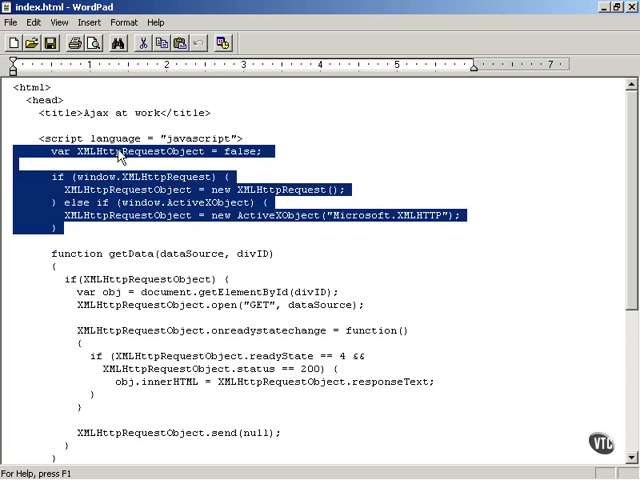
# - Highlight the object-creation block from the false declaration through the else-if closing brace
pyautogui.doubleClick(116, 152)
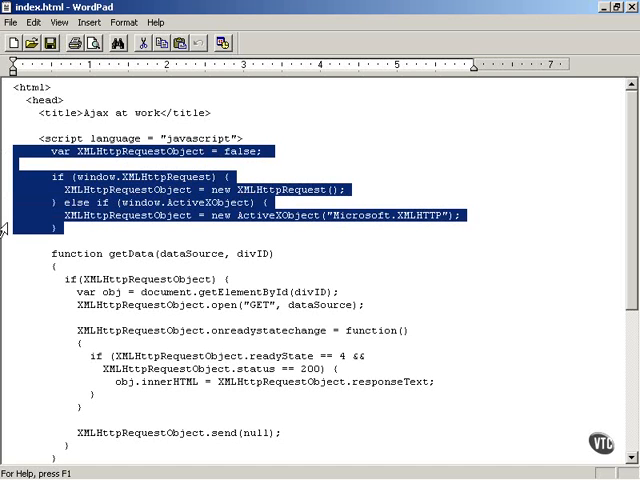
pyautogui.moveTo(238, 172)
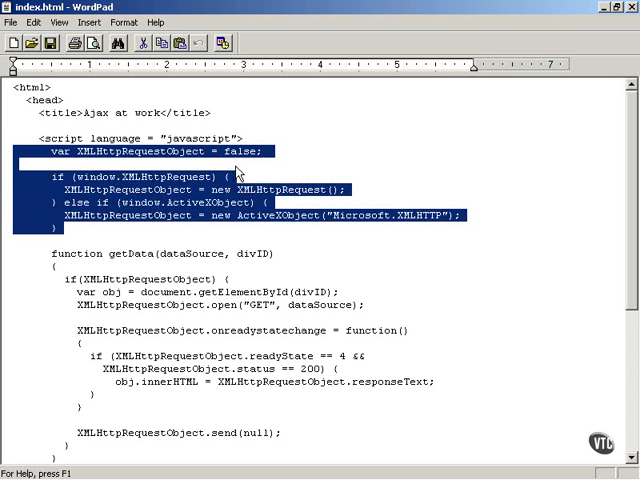
pyautogui.moveTo(244, 170)
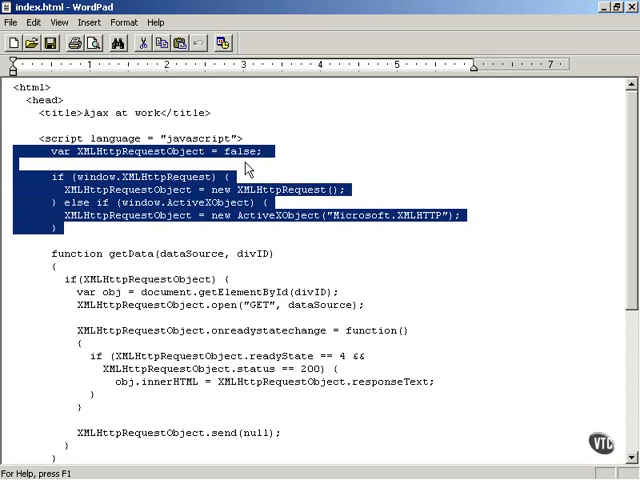